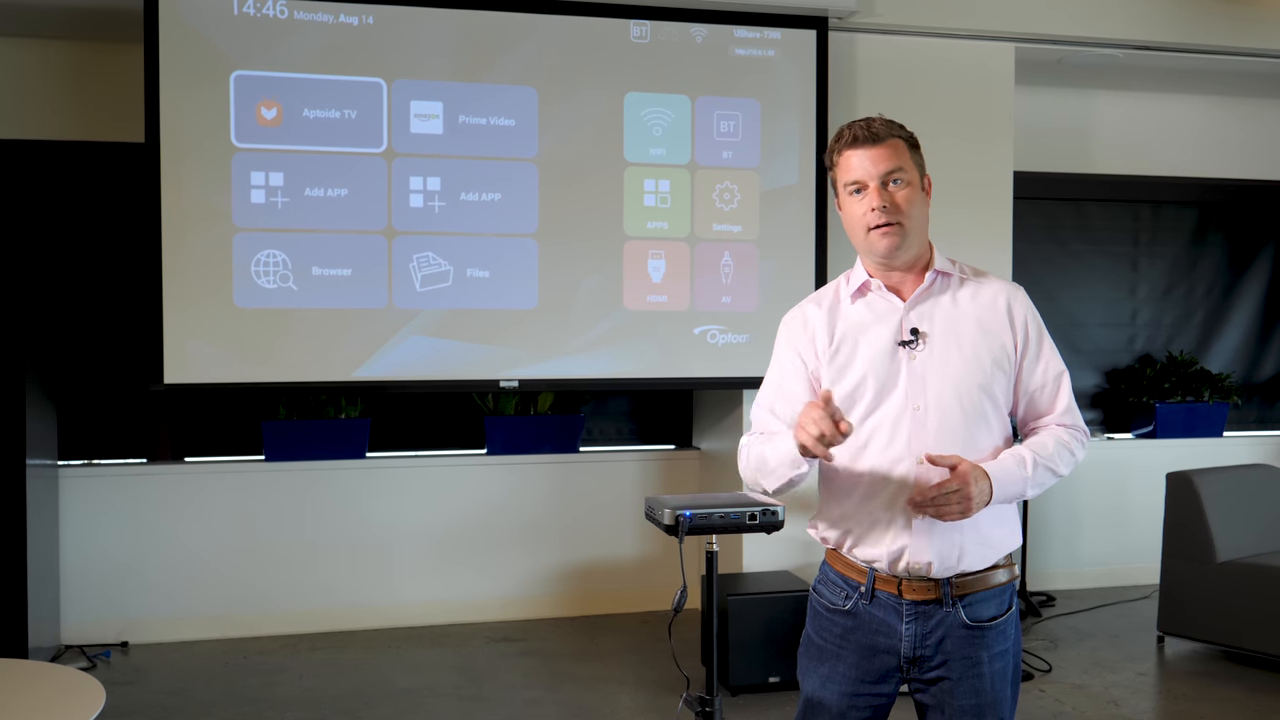
Go from the wireless network settings to the projector's Settings overview page.
{"action": "left_click", "coordinate": [656, 128]}
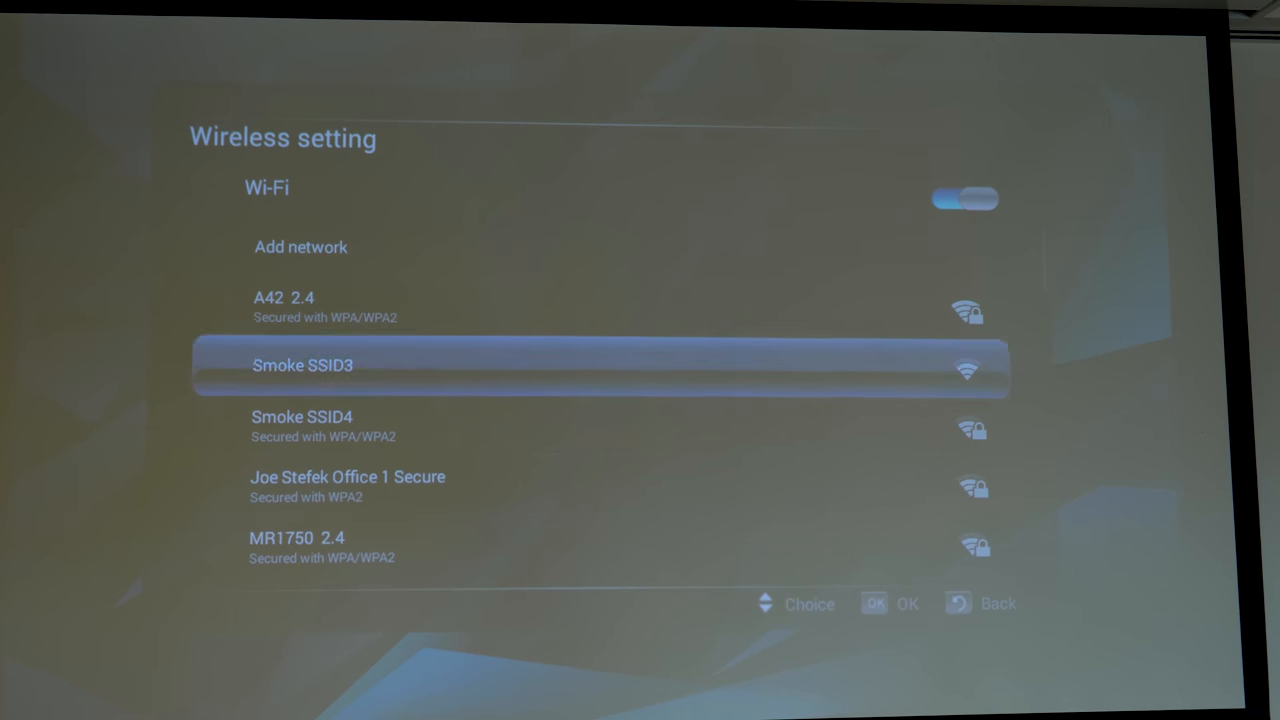
{"action": "scroll", "scroll_direction": "down", "scroll_amount": 3}
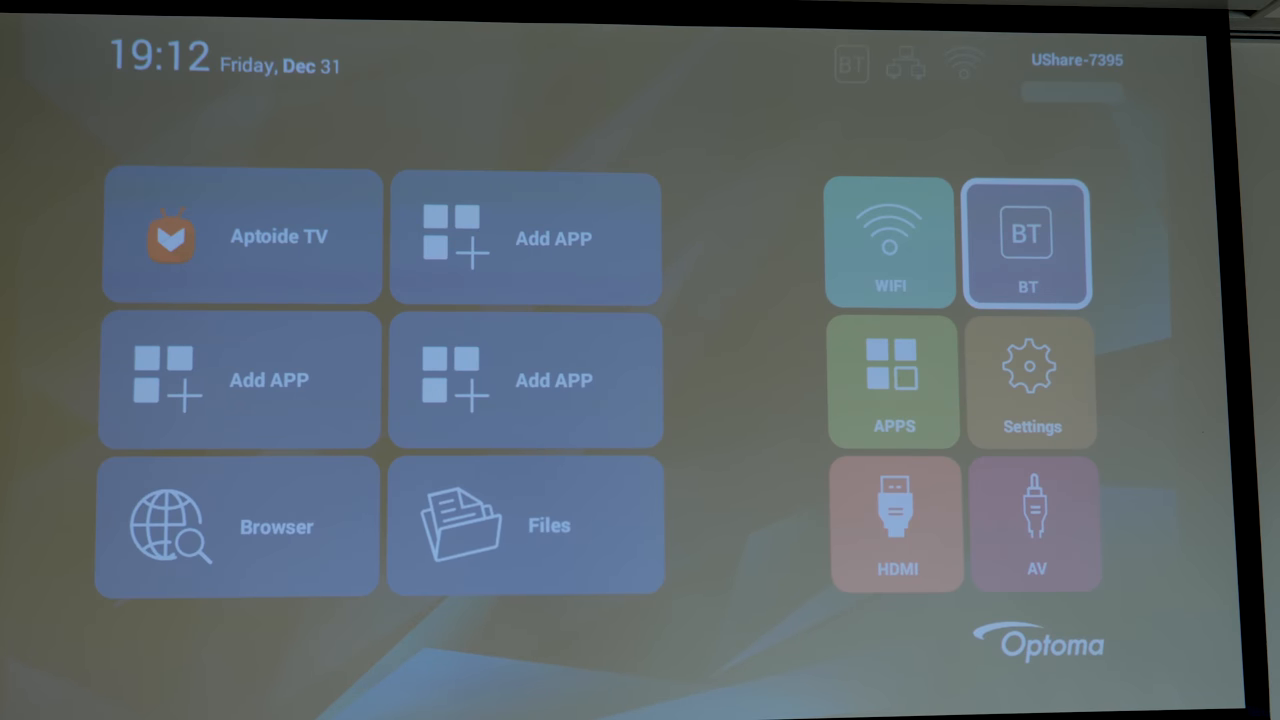
{"action": "left_click", "coordinate": [1026, 242]}
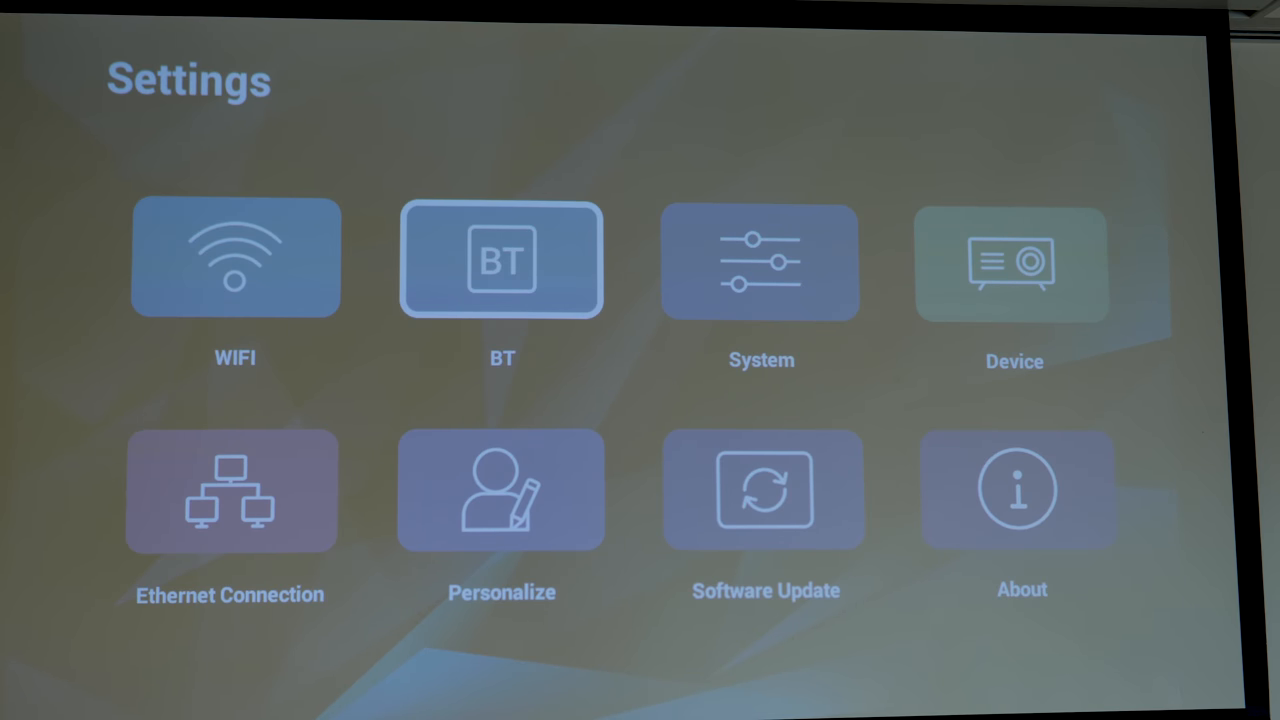
Review Project Settings (keystone, projection mode, aspect ratio, zoom, scale, power mode).
{"action": "left_click", "coordinate": [760, 260]}
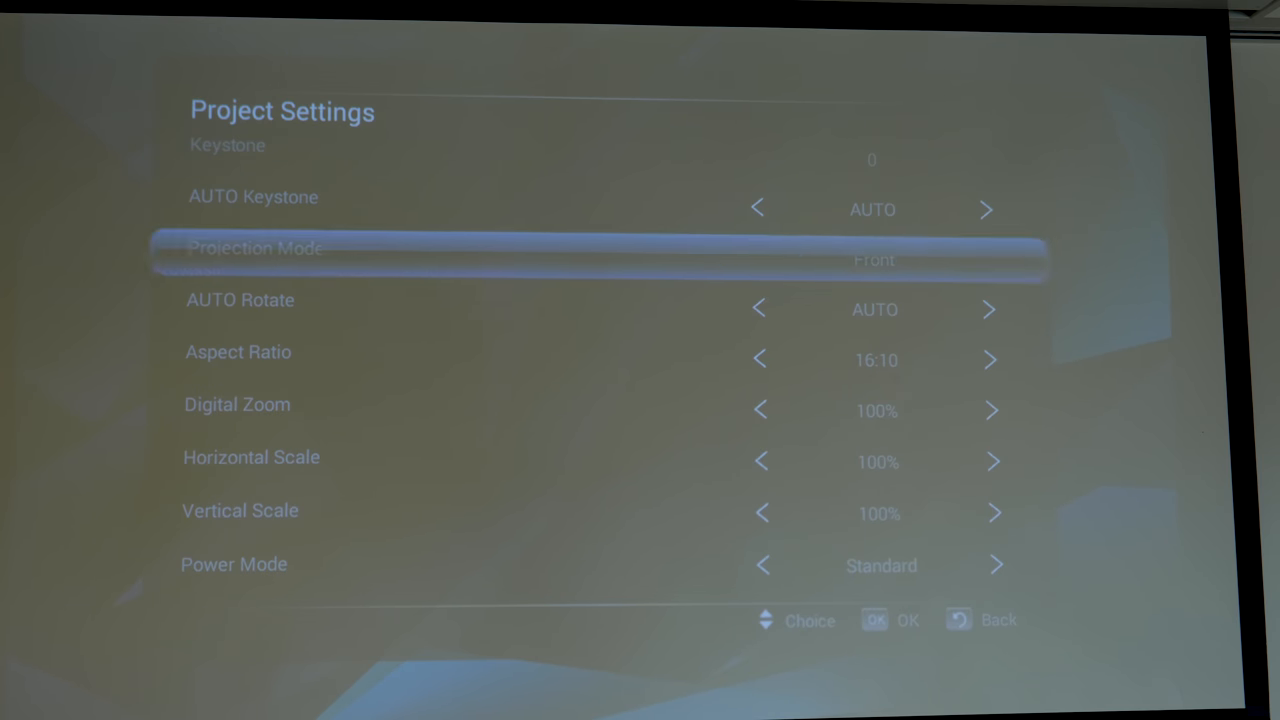
{"action": "key", "text": "down"}
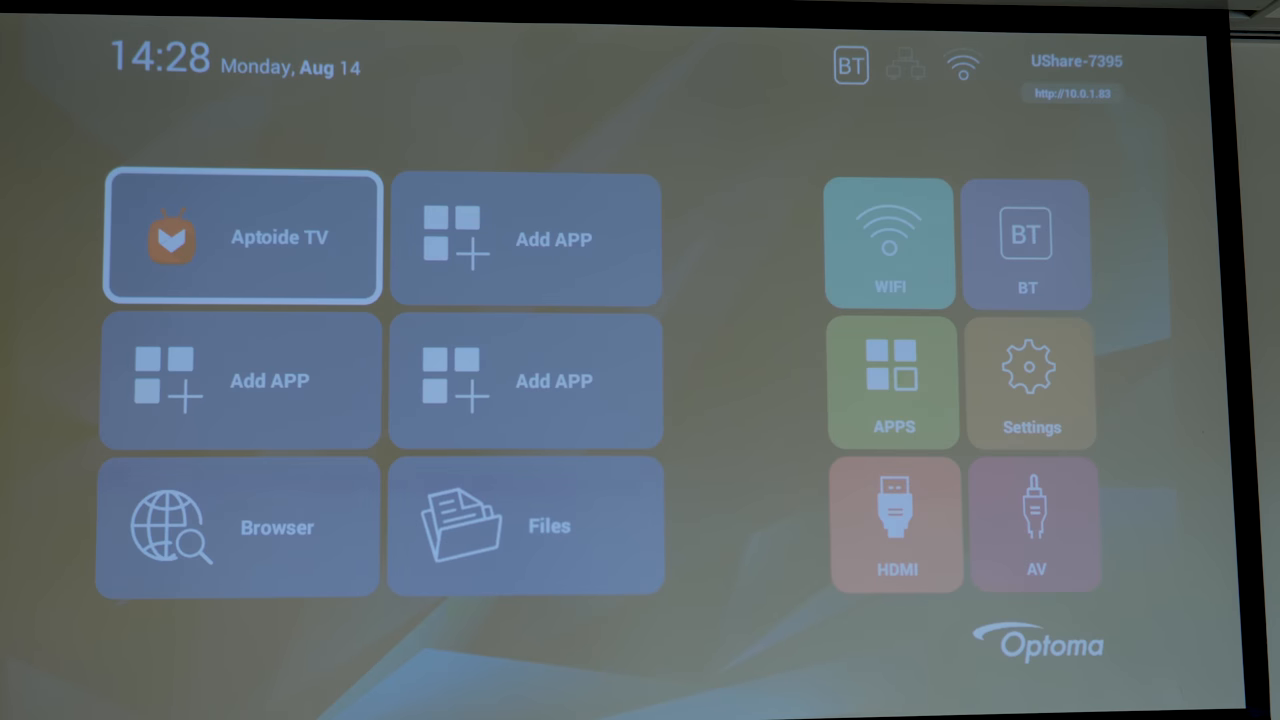
Choose an empty Add APP slot and browse the Select APP list (Calendar, Downloads, Prime Video).
{"action": "left_click", "coordinate": [526, 240]}
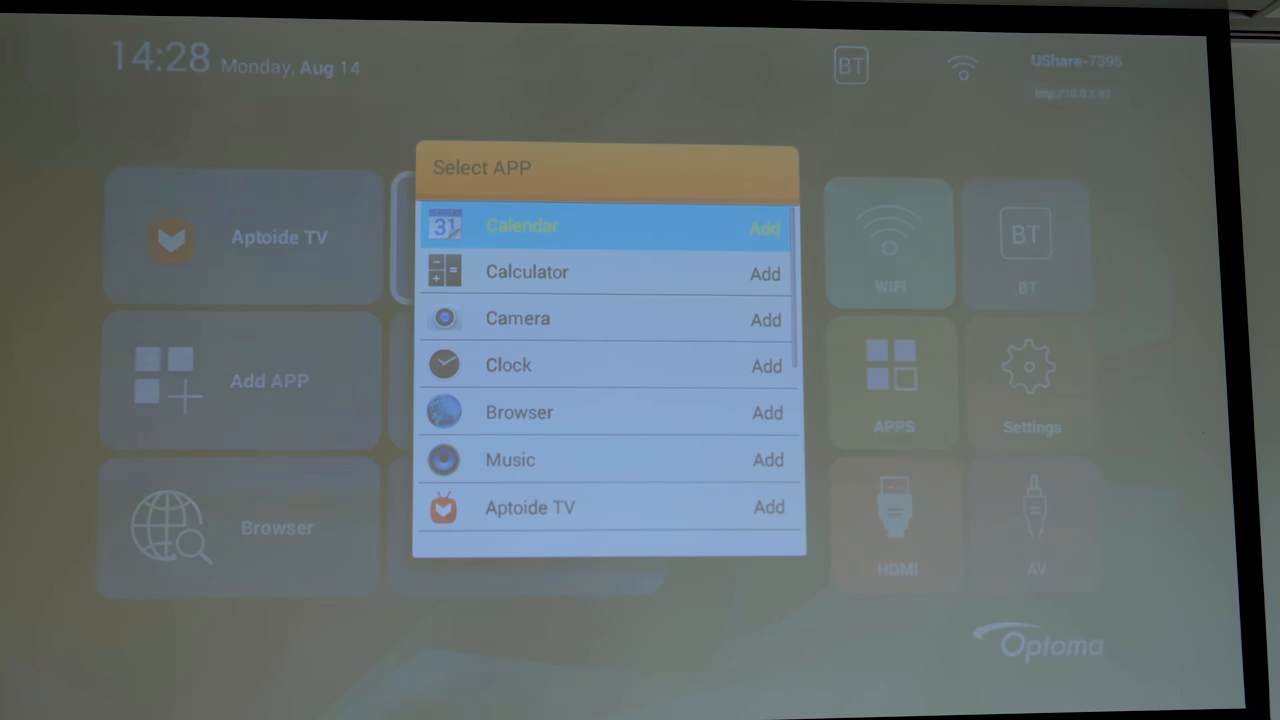
{"action": "scroll", "scroll_direction": "down", "scroll_amount": 3}
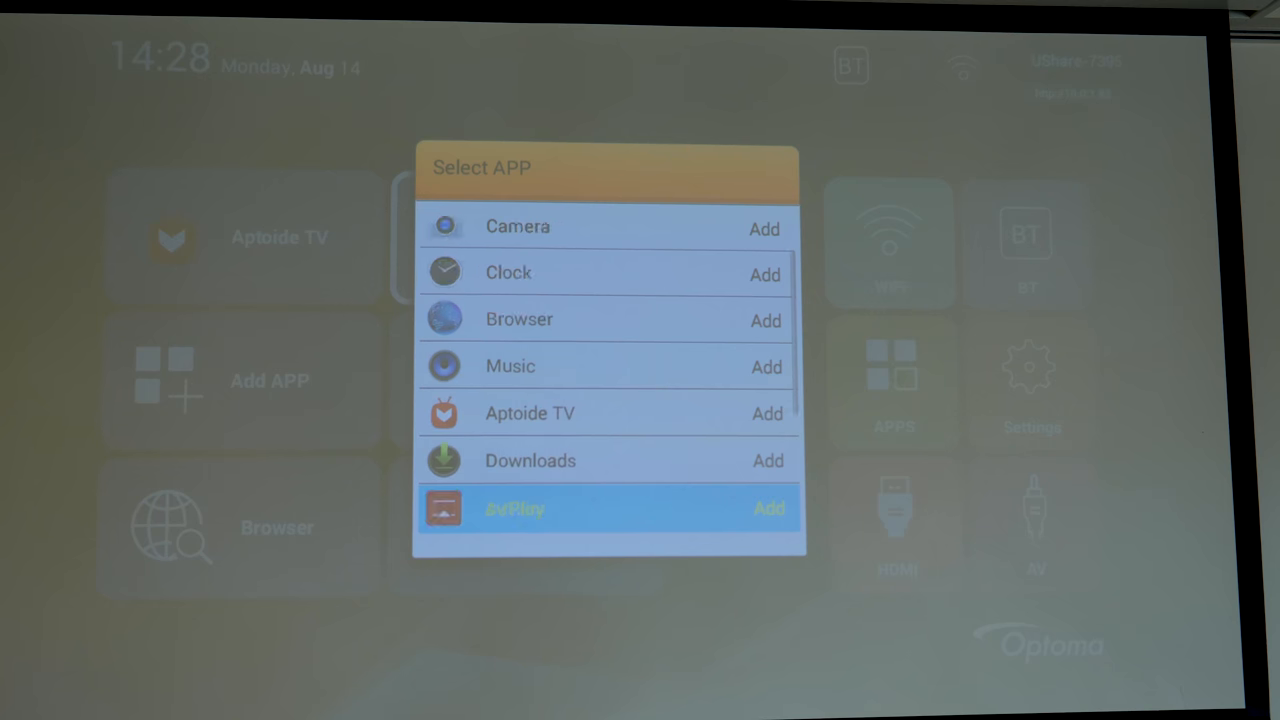
{"action": "scroll", "scroll_direction": "down", "scroll_amount": 3}
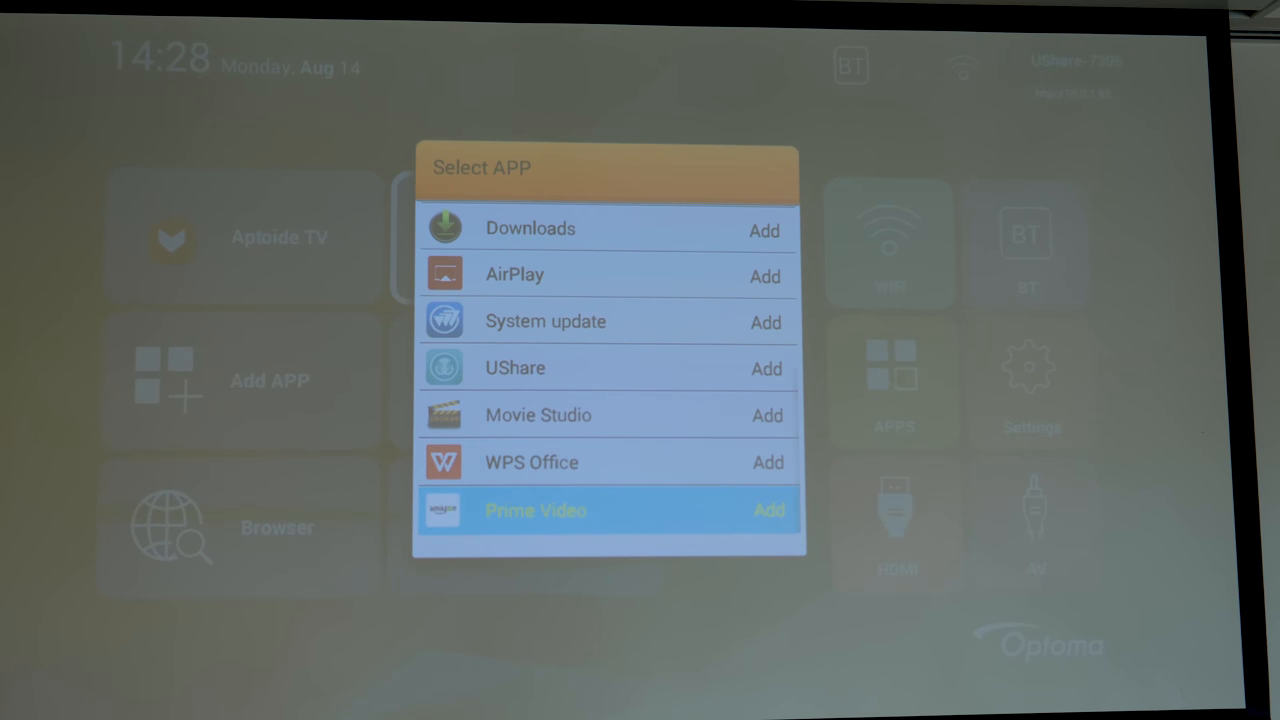